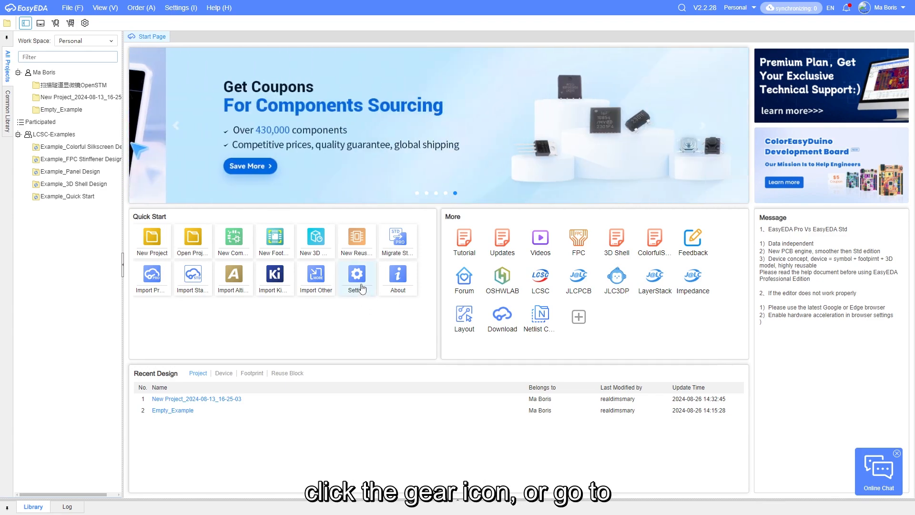
Step: Open Settings from the Quick Start gear, close it, and reopen it at System > General
click(356, 274)
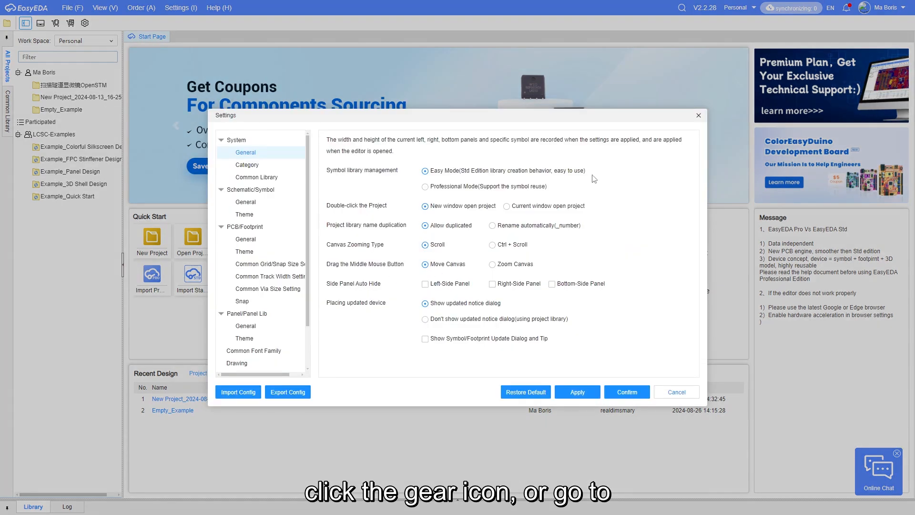
click(676, 392)
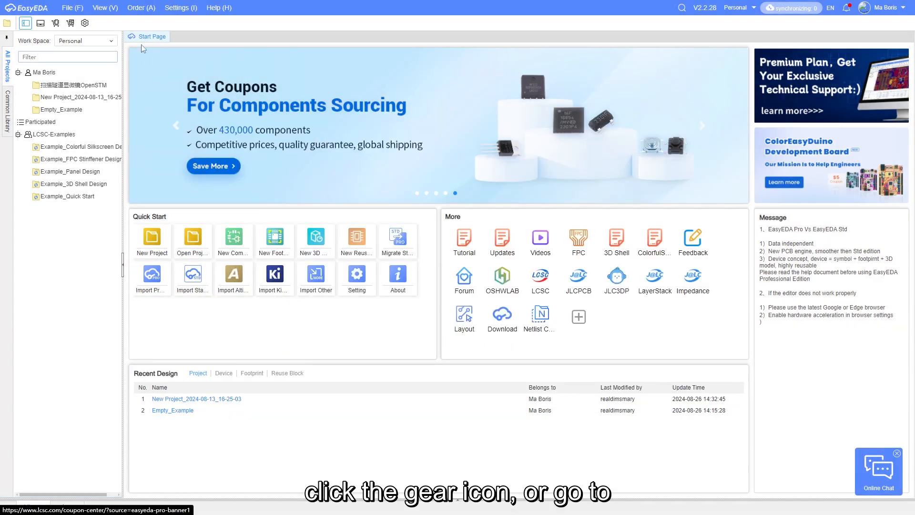
click(181, 8)
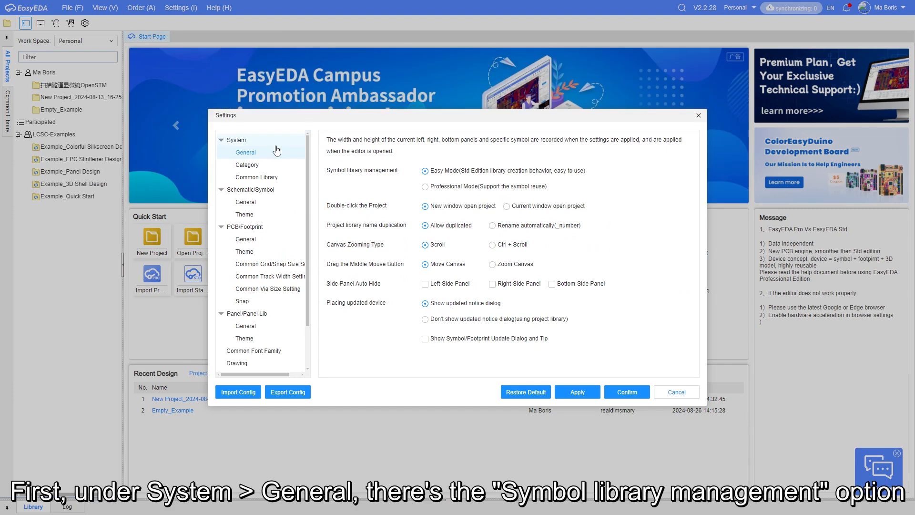
mouse_move(350, 173)
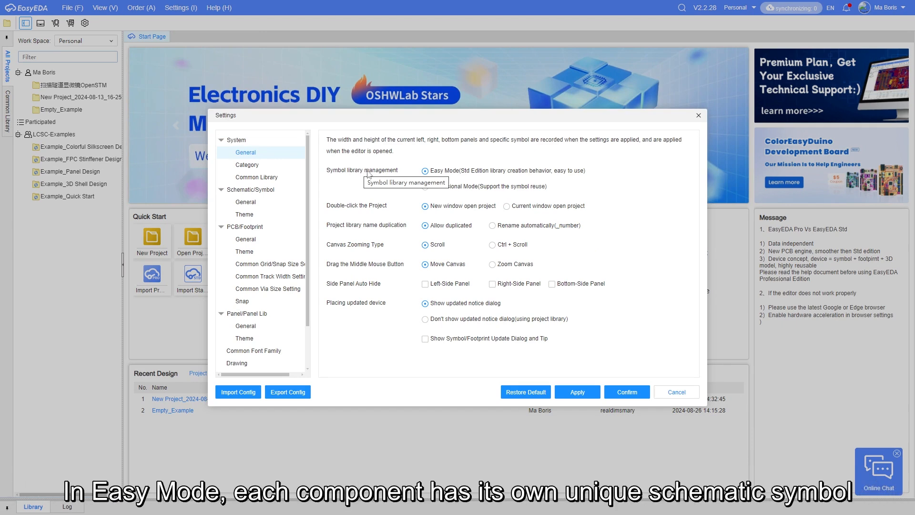
mouse_move(496, 178)
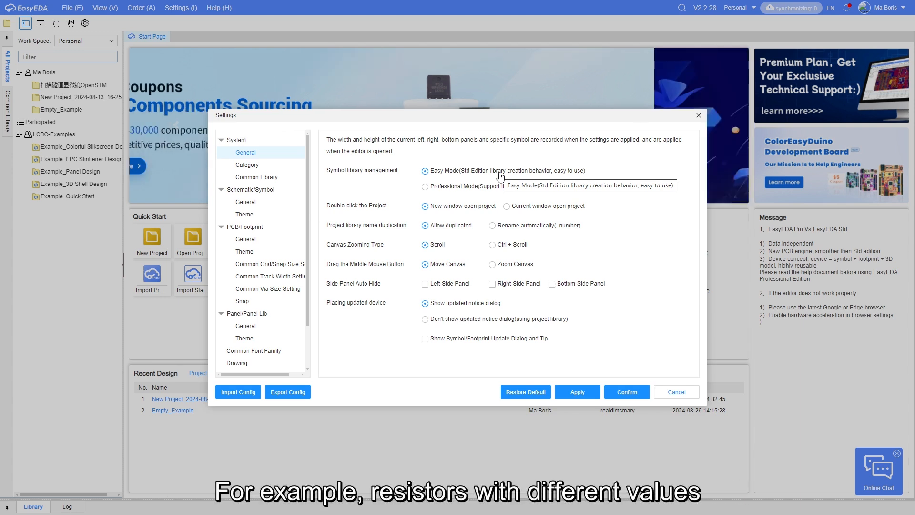
click(425, 186)
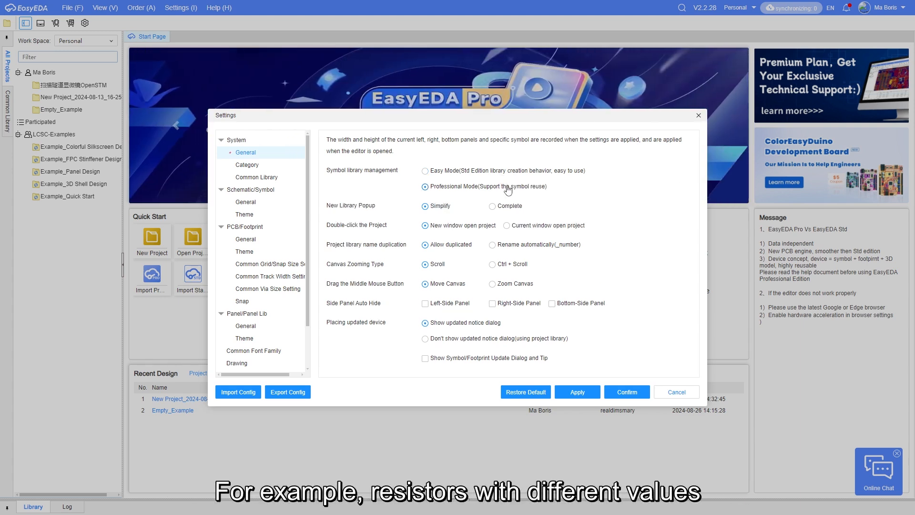
mouse_move(514, 187)
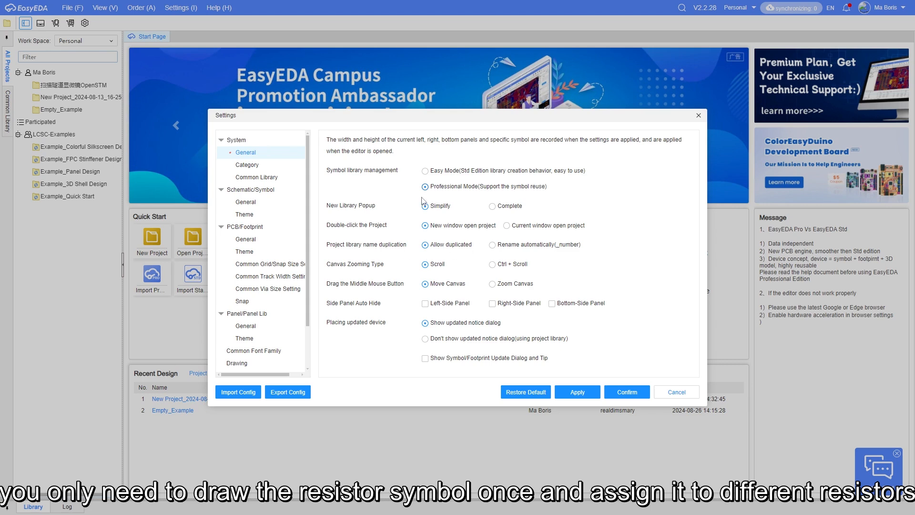
click(426, 171)
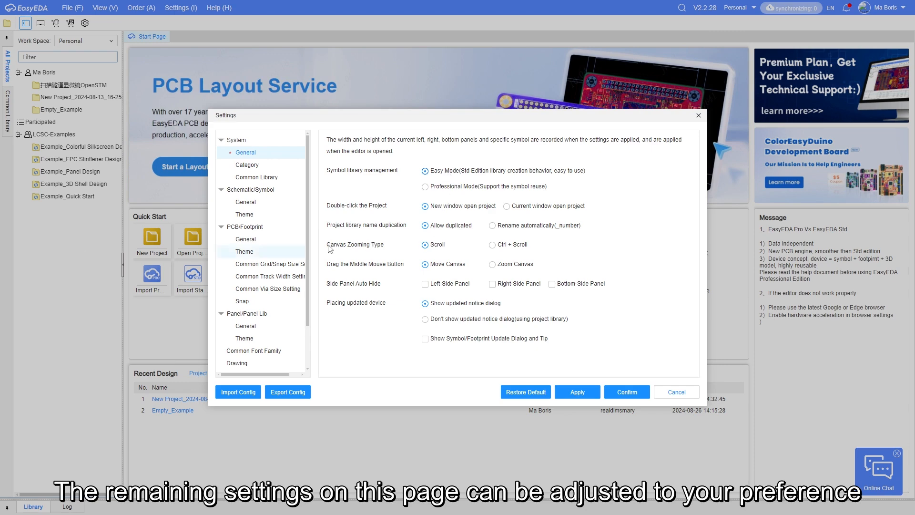
Step: Review the System Category and Common Library pages, then close Settings
click(247, 165)
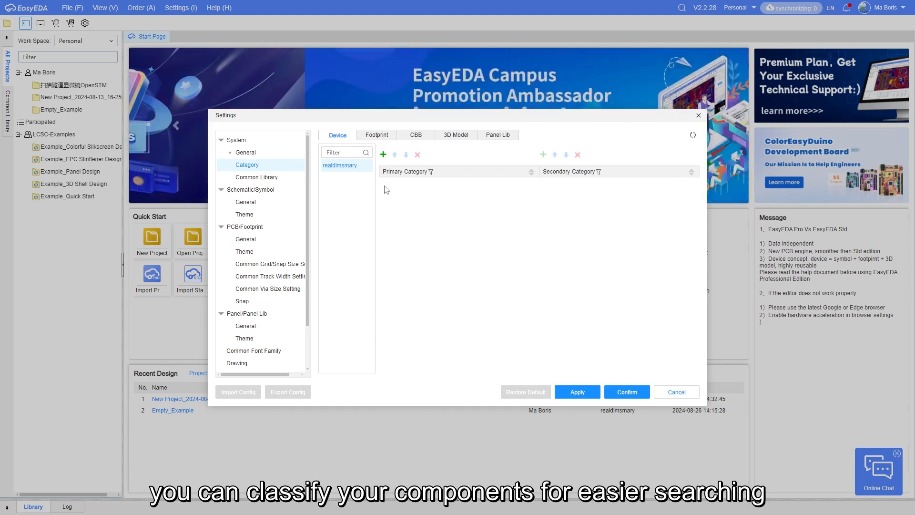
click(257, 178)
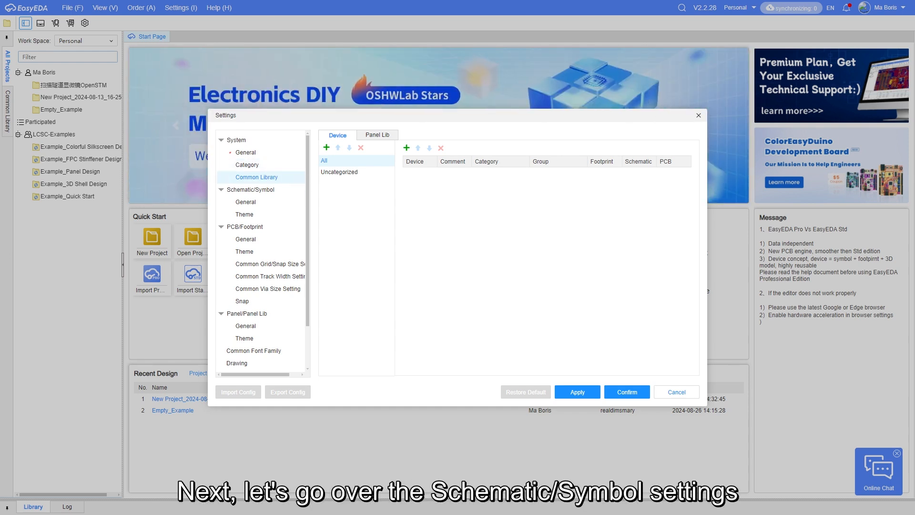
click(246, 202)
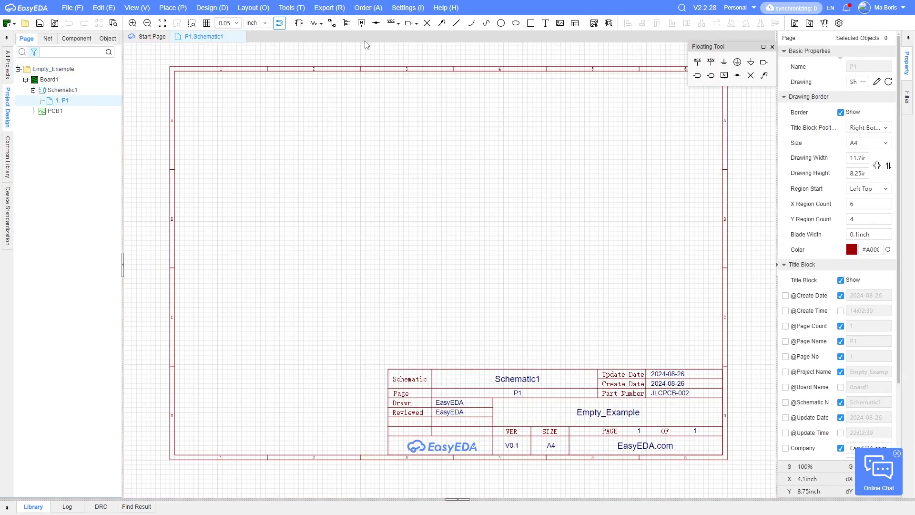
Step: Browse the settings categories from schematic P1 and keep the unit set to inch
click(407, 8)
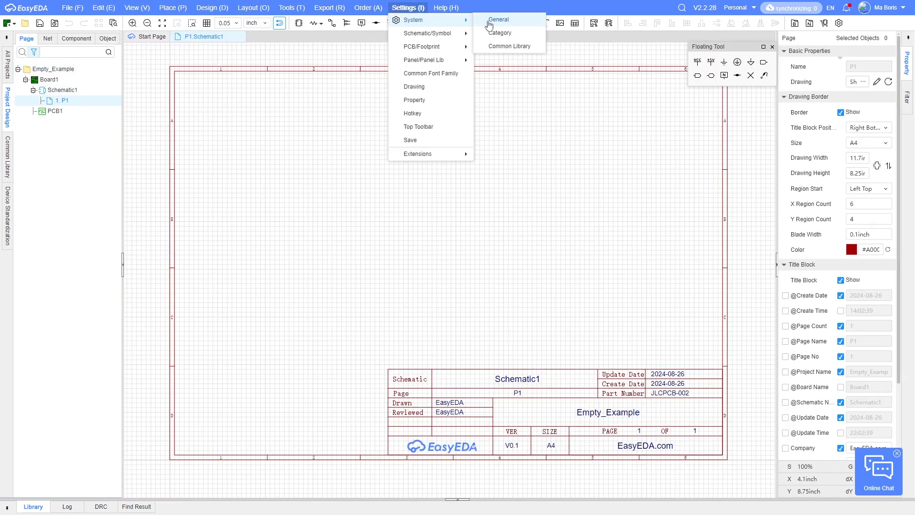
click(499, 20)
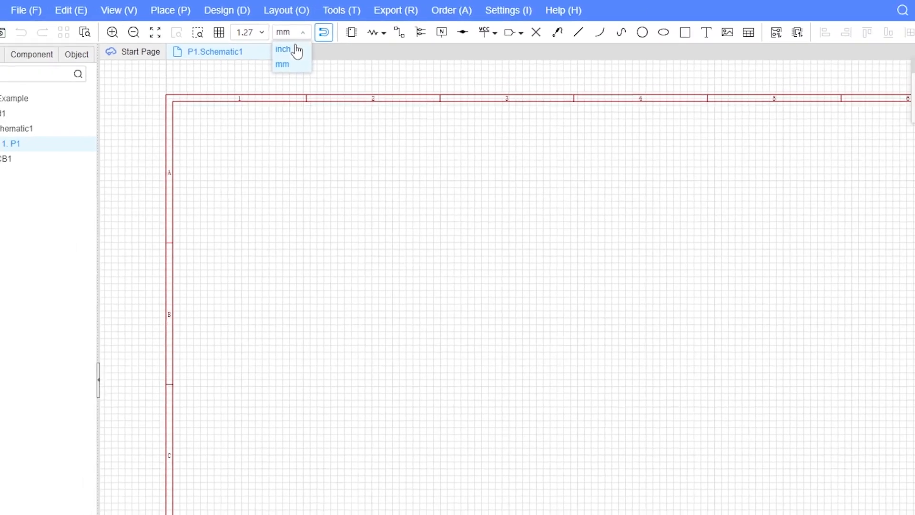
click(408, 10)
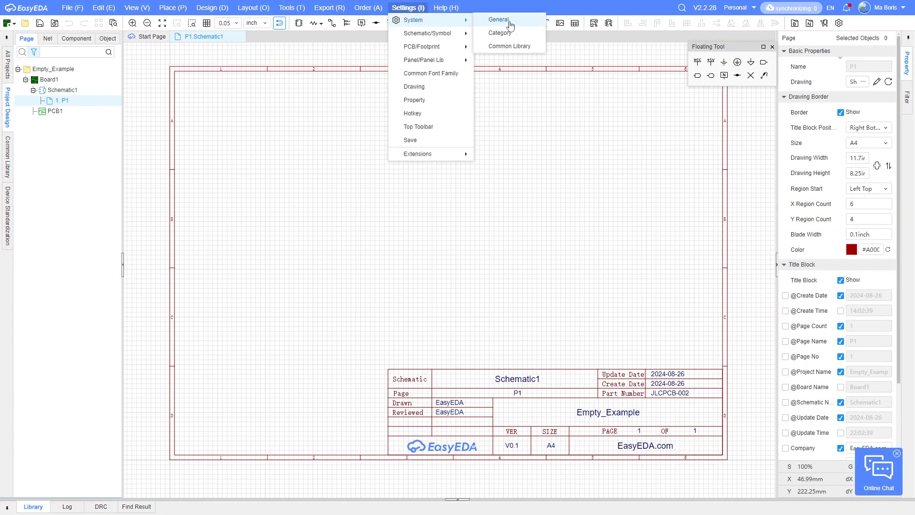
Step: Set the schematic Grid Type to Grid Dot, apply it, and reopen page P1
click(497, 19)
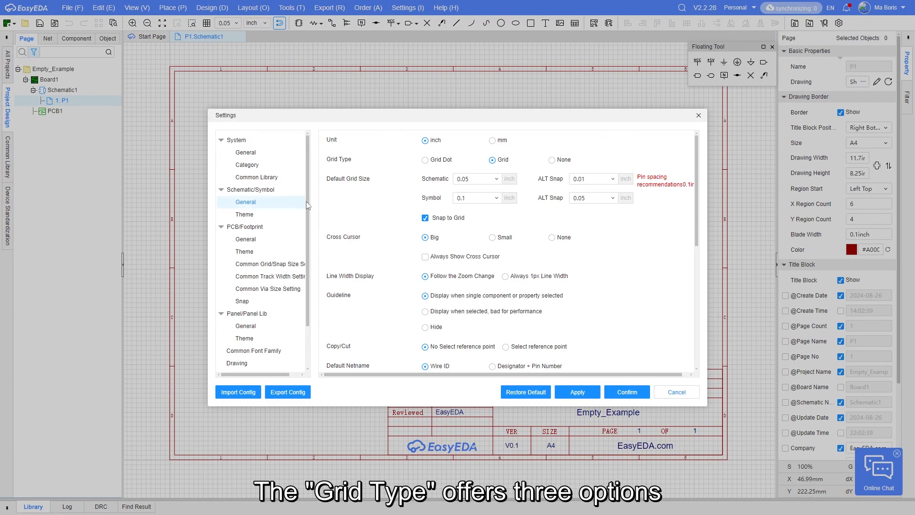
mouse_move(431, 163)
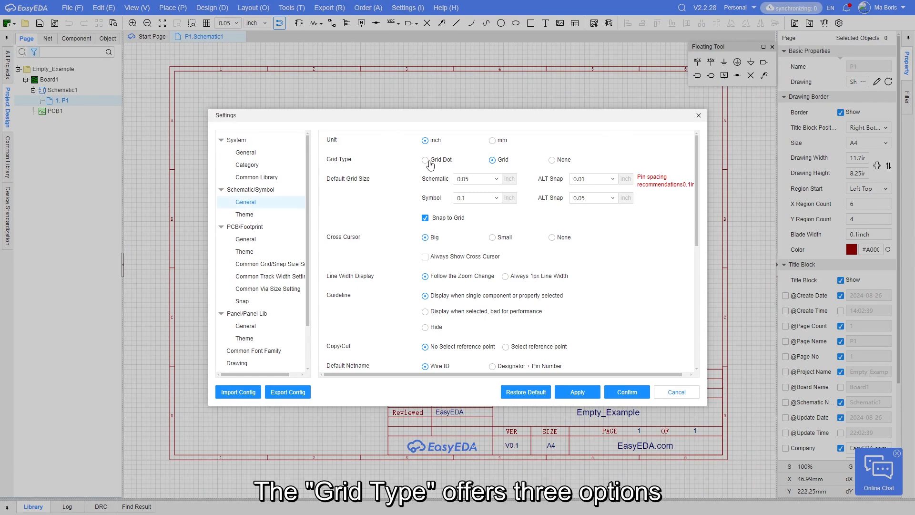
mouse_move(552, 160)
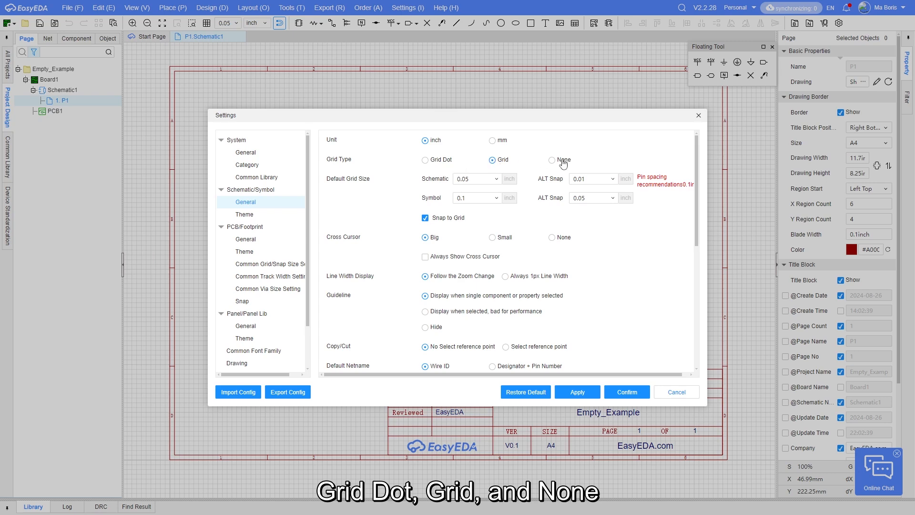
click(491, 159)
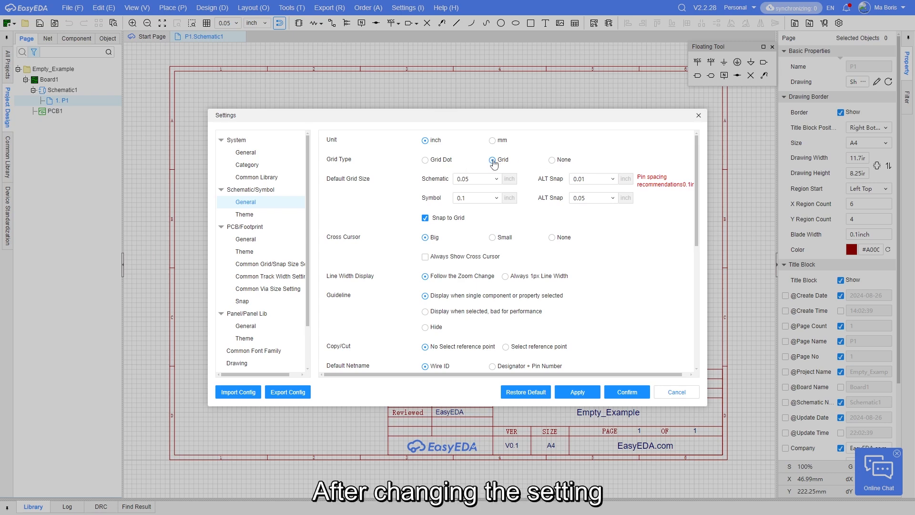
click(577, 392)
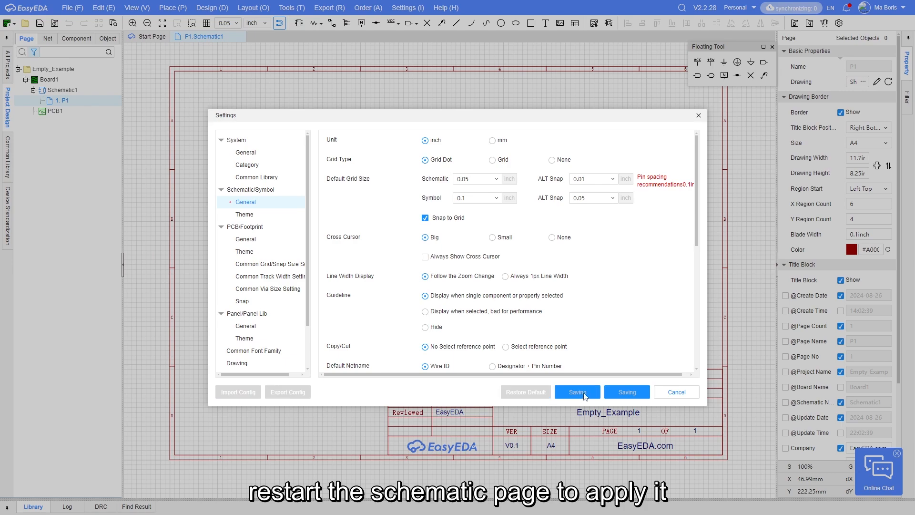
click(576, 392)
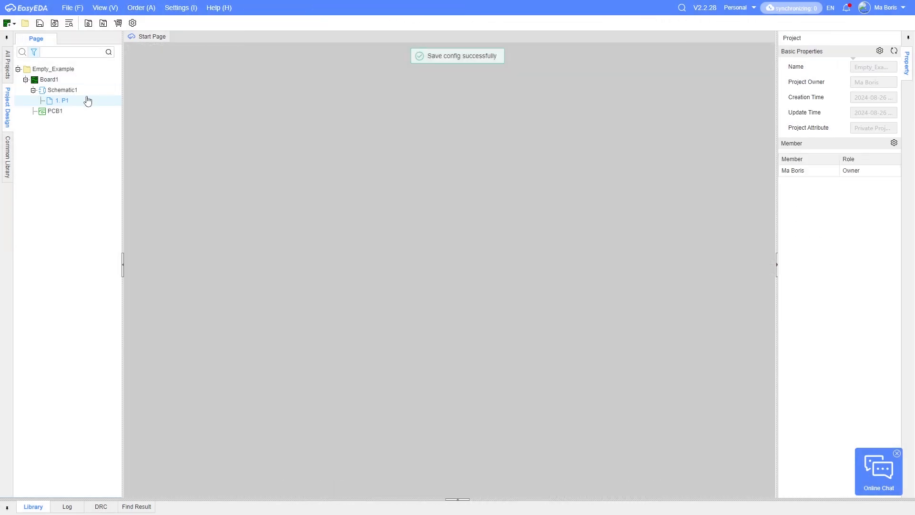
double_click(61, 100)
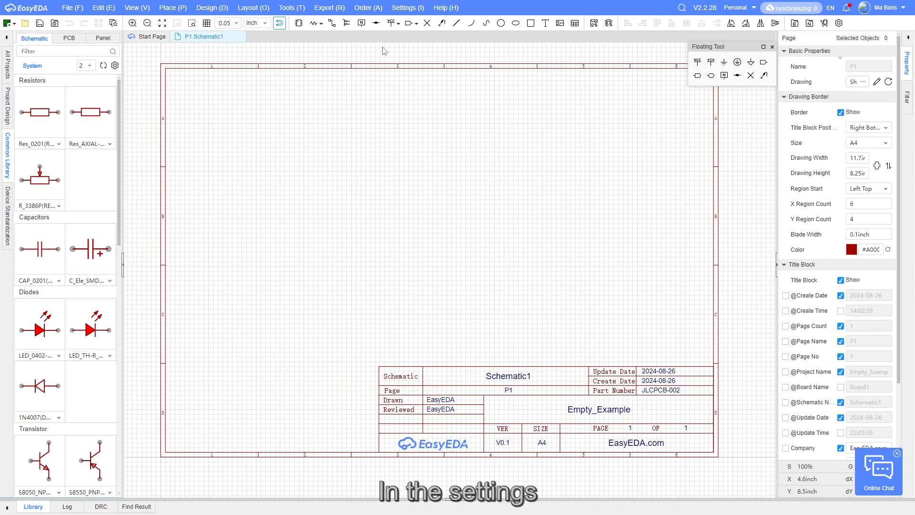
Step: Enable the permanent cross cursor in Schematic/Symbol General and confirm, returning to the settings menu
click(407, 7)
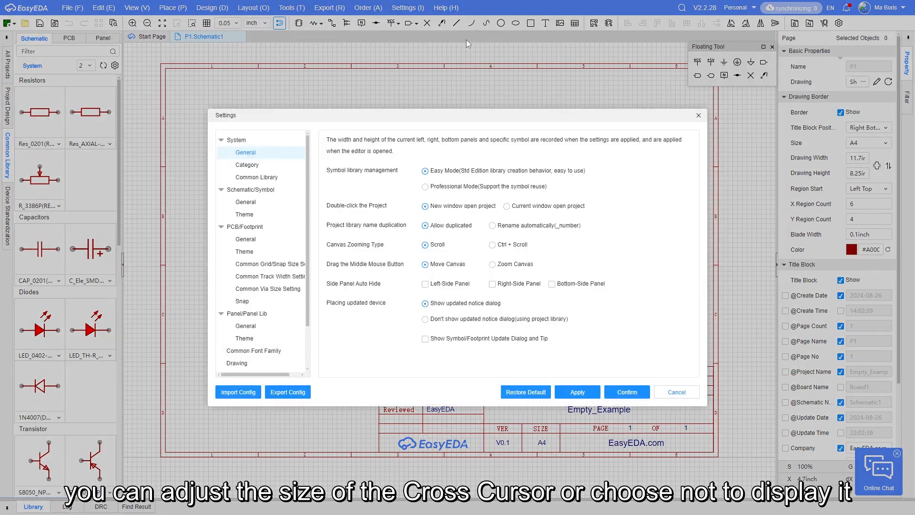
click(245, 202)
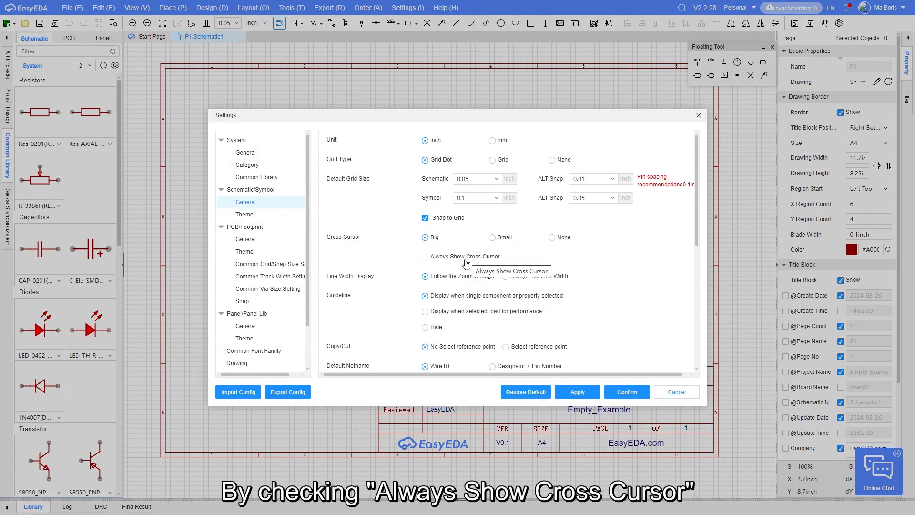
click(425, 256)
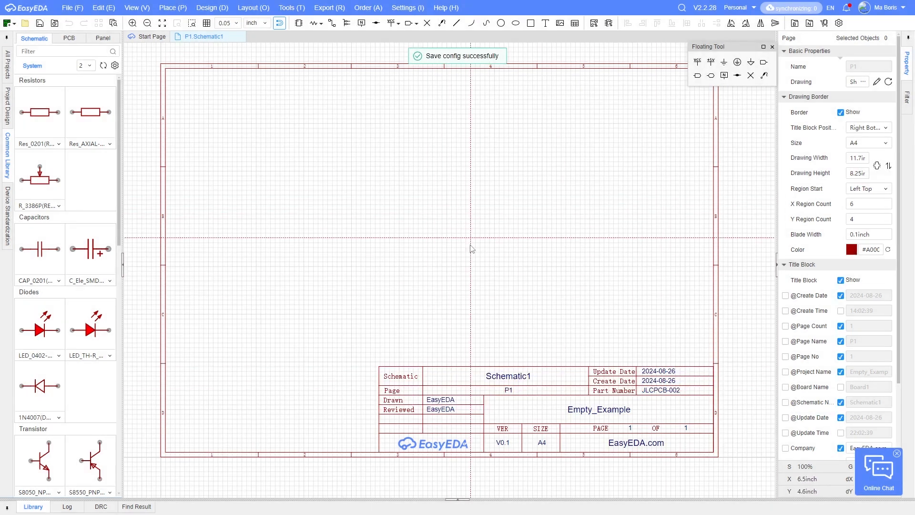
click(407, 8)
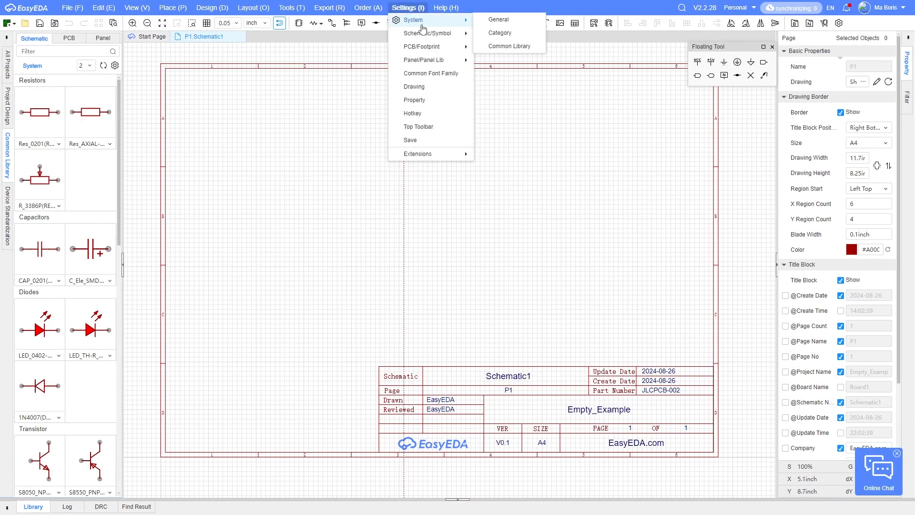
Step: Review the remaining schematic general options, including placement per page, then show the Theme colours
click(498, 19)
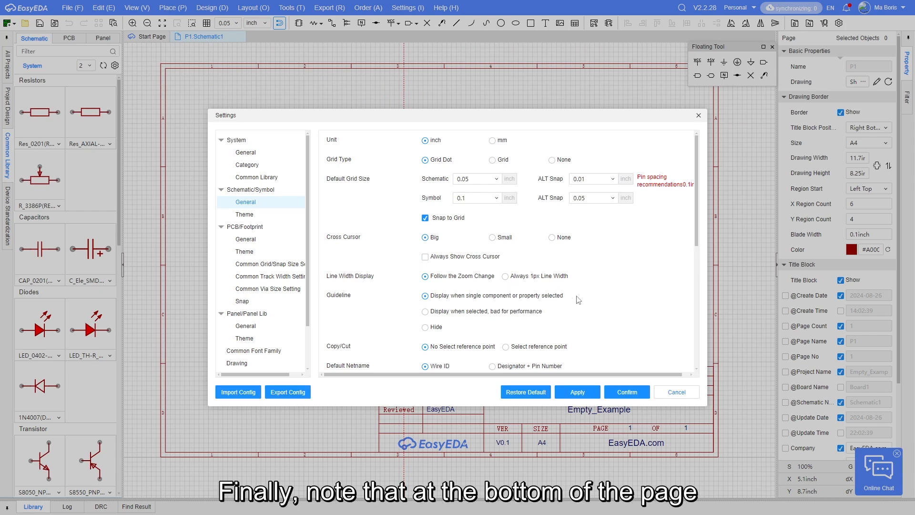
scroll(down, 3)
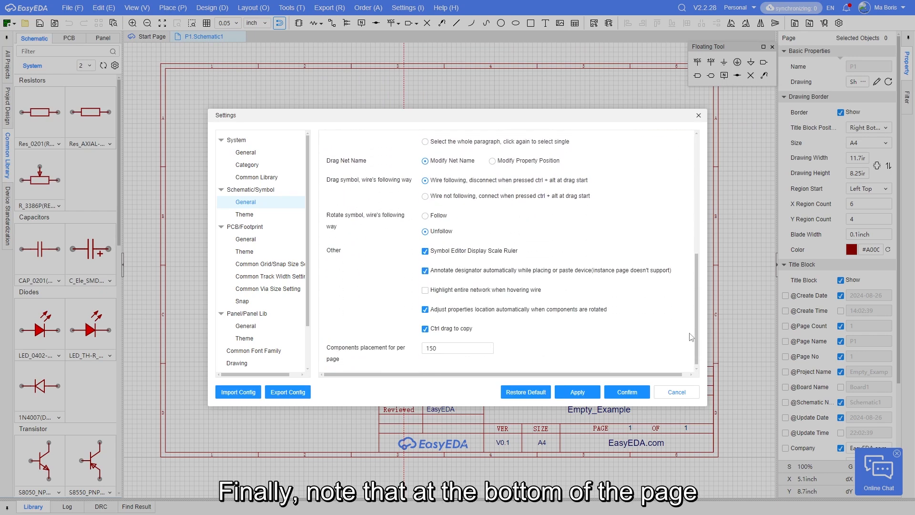
click(458, 344)
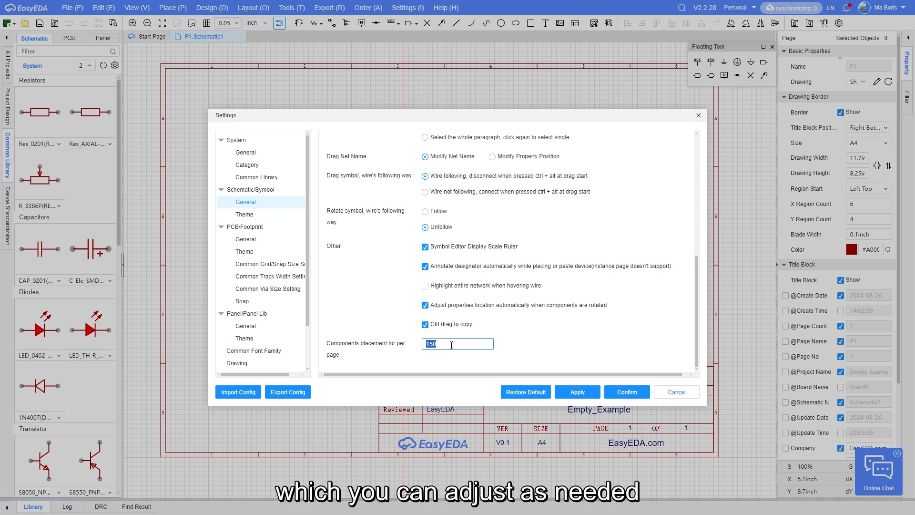
mouse_move(498, 319)
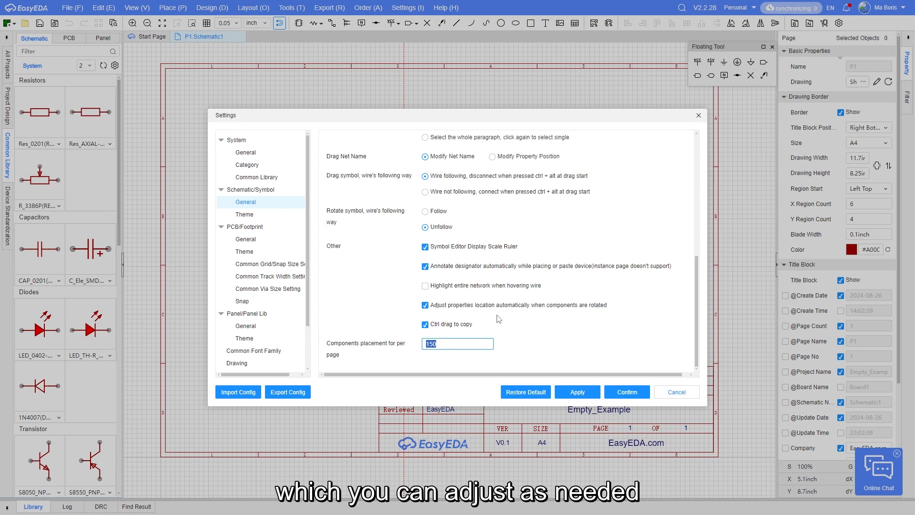
mouse_move(507, 317)
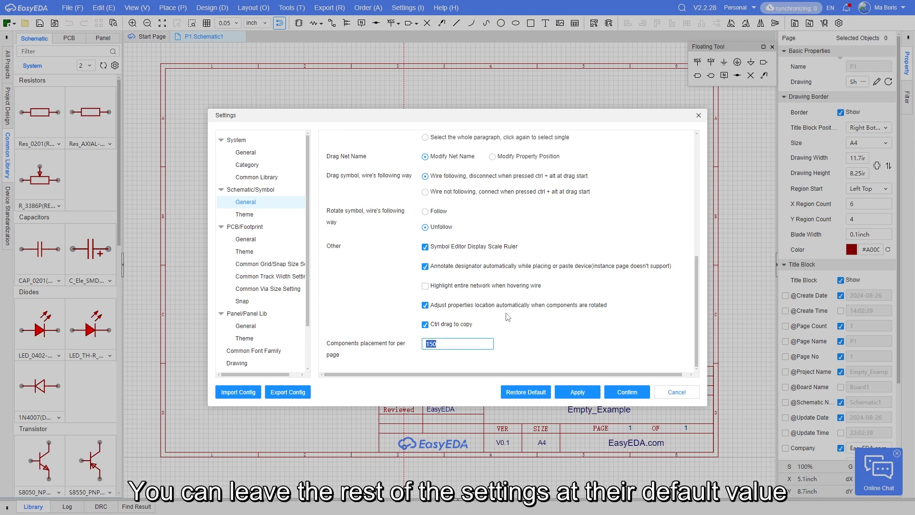
mouse_move(525, 299)
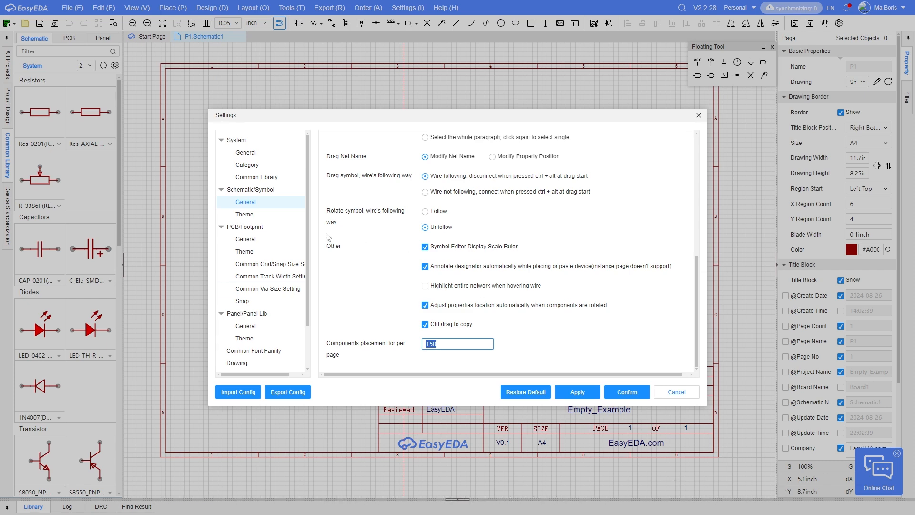
click(244, 215)
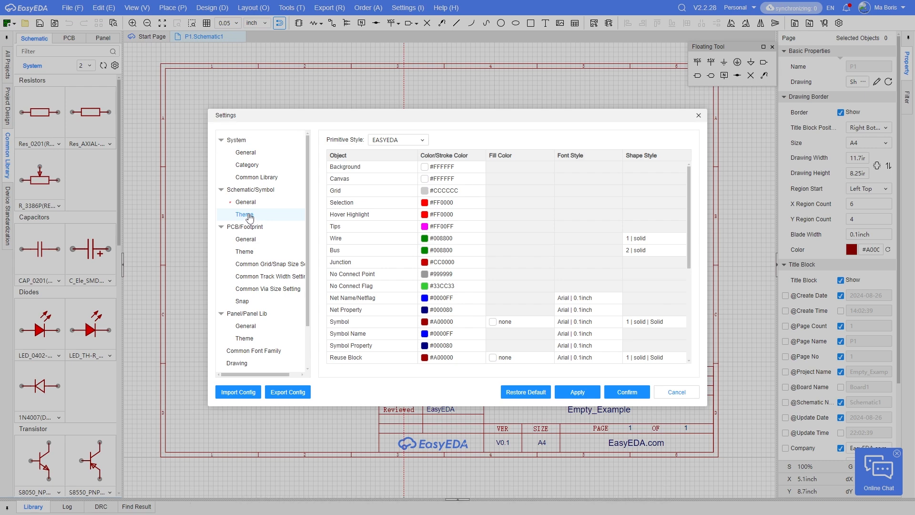
Step: Move from the schematic theme to the PCB/Footprint General page
click(245, 227)
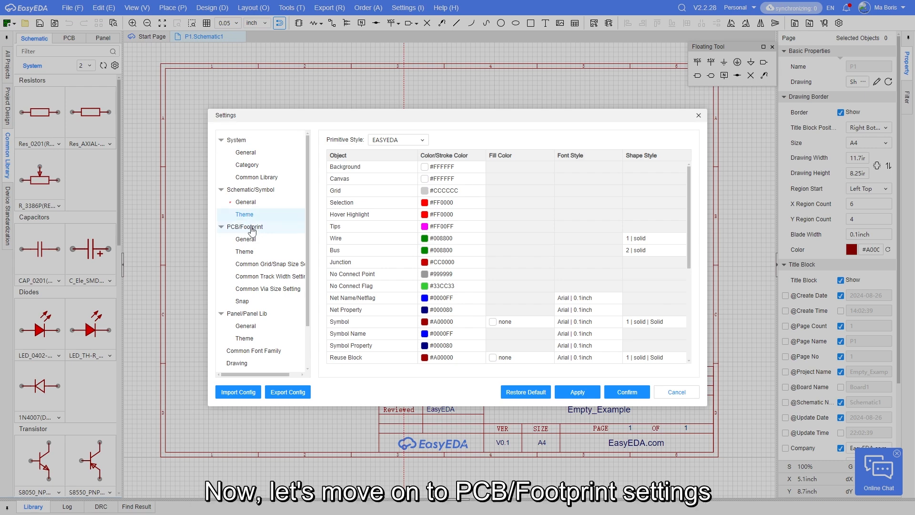
click(245, 238)
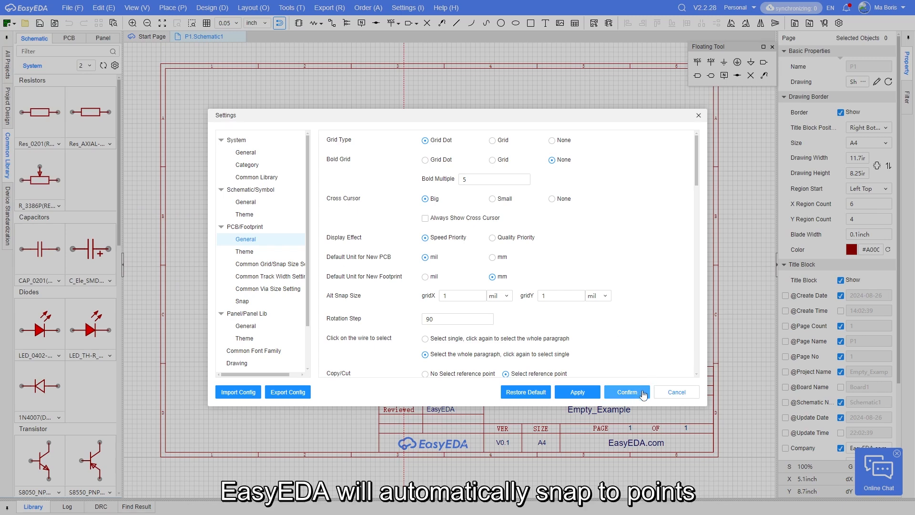
Step: Confirm the settings and start a track from pad 1 of H1 on PCB1
click(626, 391)
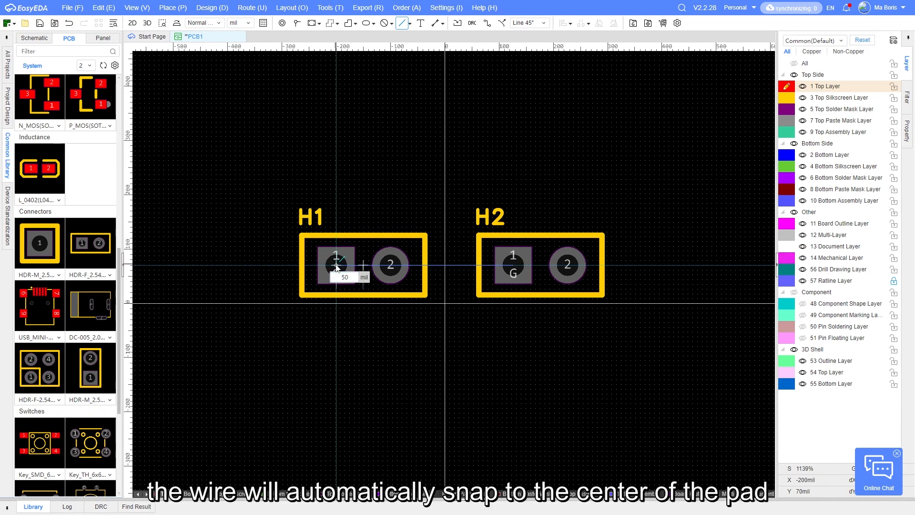
click(498, 228)
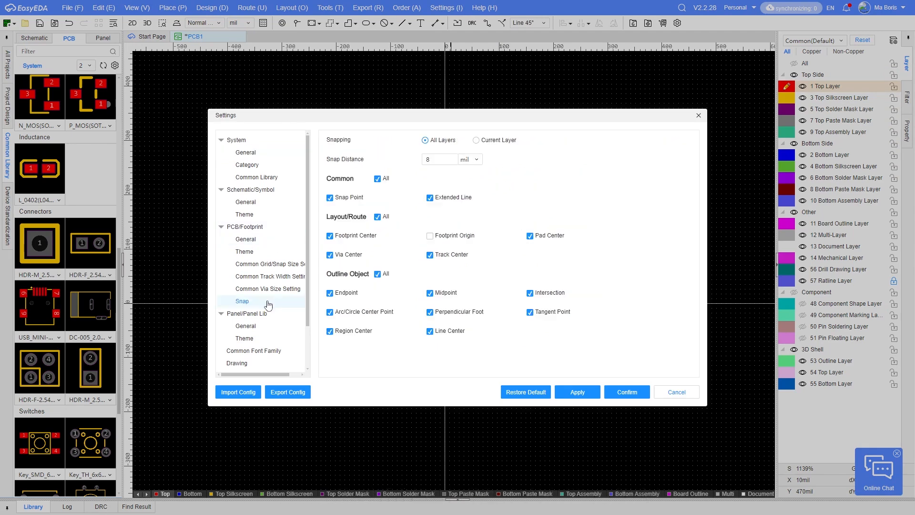
Step: View the Panel/Panel Lib General page, then the Common Font Family list
click(245, 326)
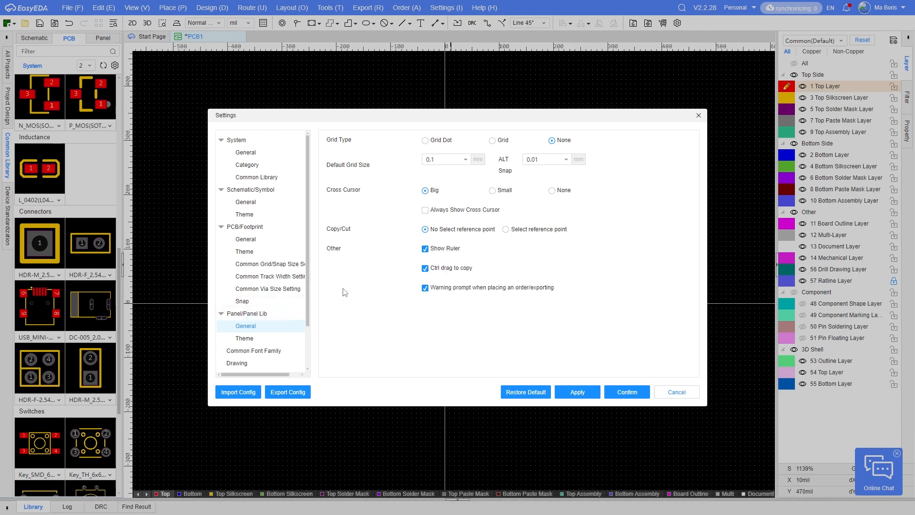
click(253, 299)
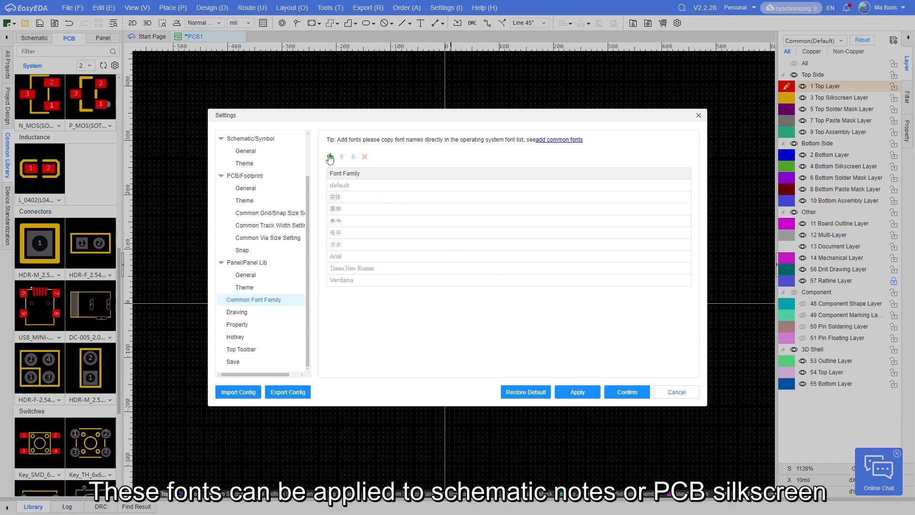
Step: Open the Select Font picker for adding a family, then close it
click(330, 157)
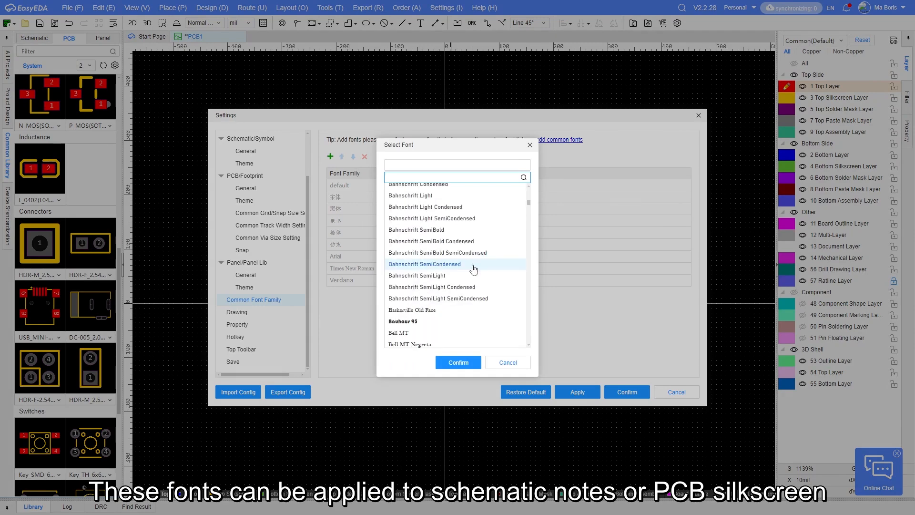
click(238, 312)
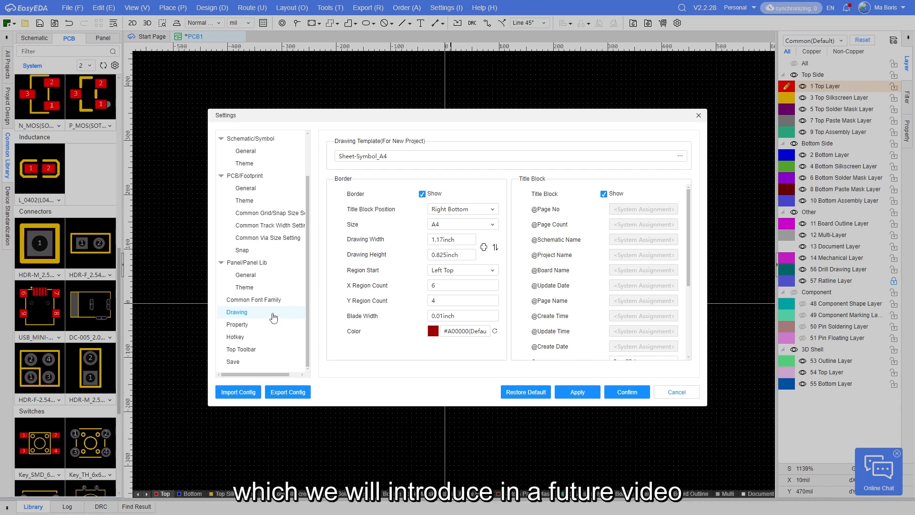
mouse_move(268, 306)
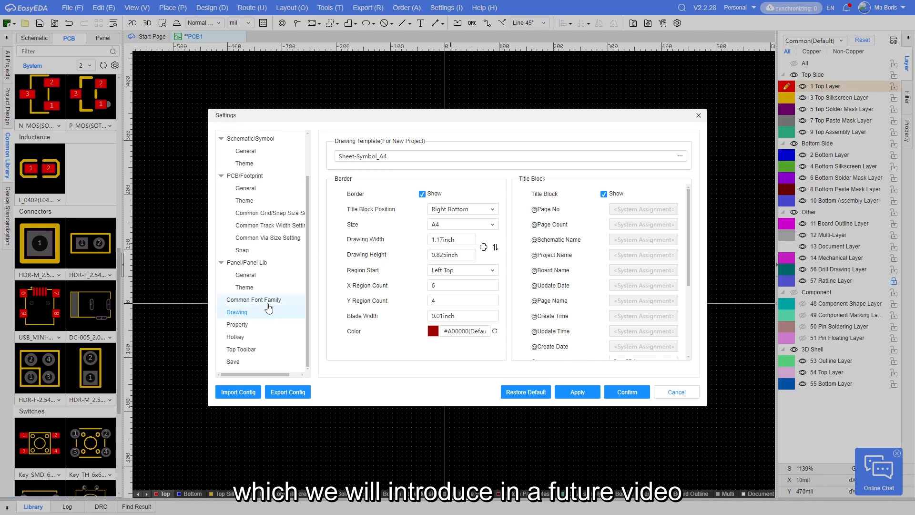
Step: Review the Hotkey page and its scheme list, the Top Toolbar items, then the Save page's auto-save and backup options
click(235, 336)
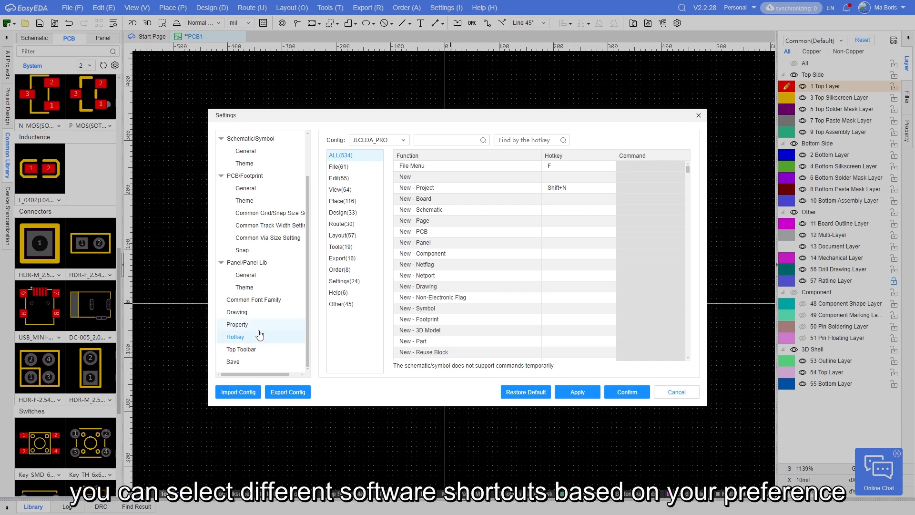
mouse_move(267, 331)
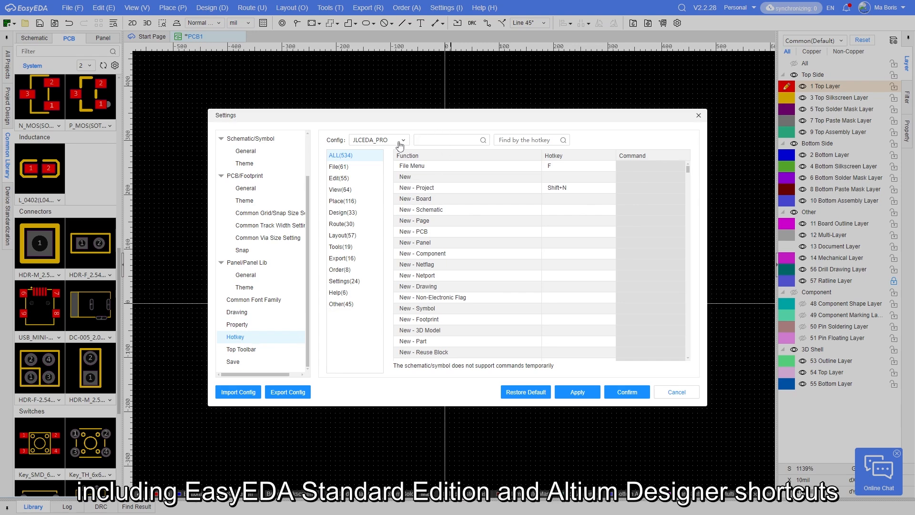
click(378, 139)
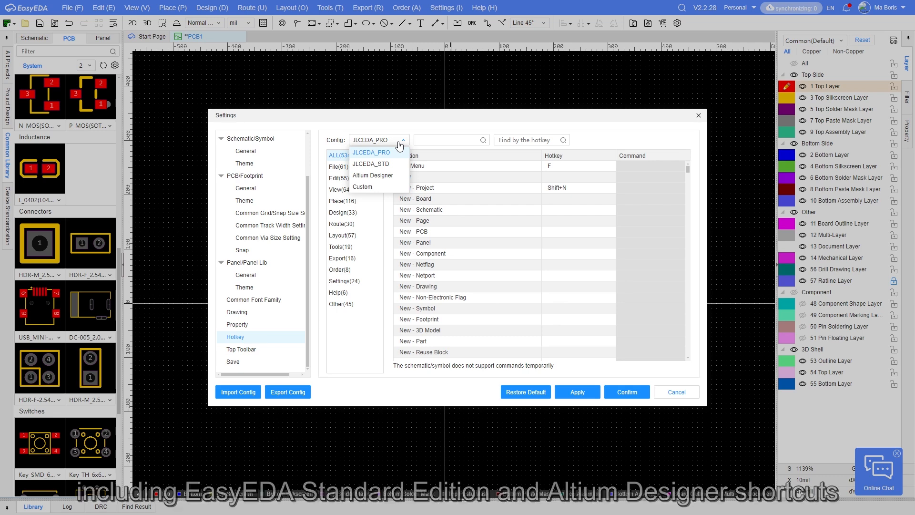
click(242, 349)
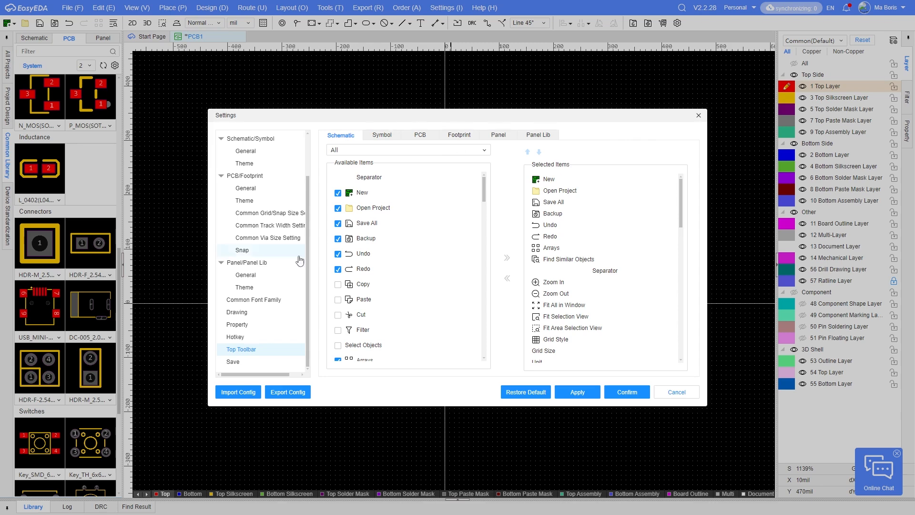
click(233, 361)
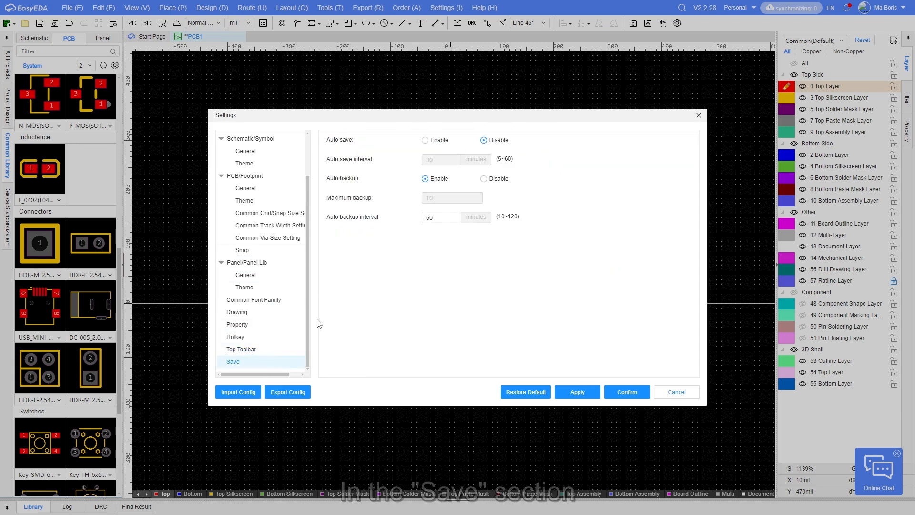